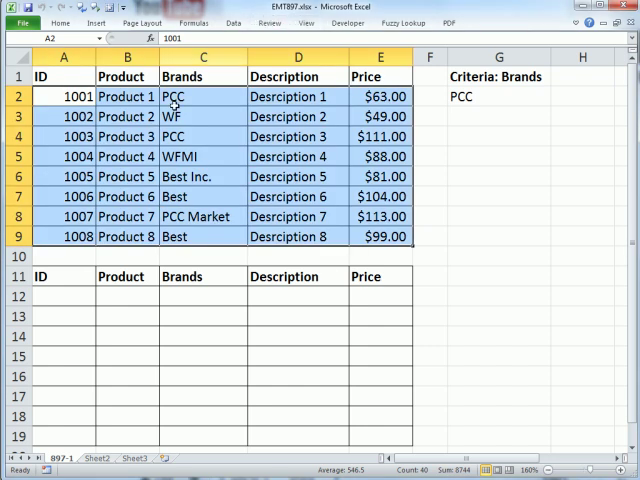
mouse_move(238, 442)
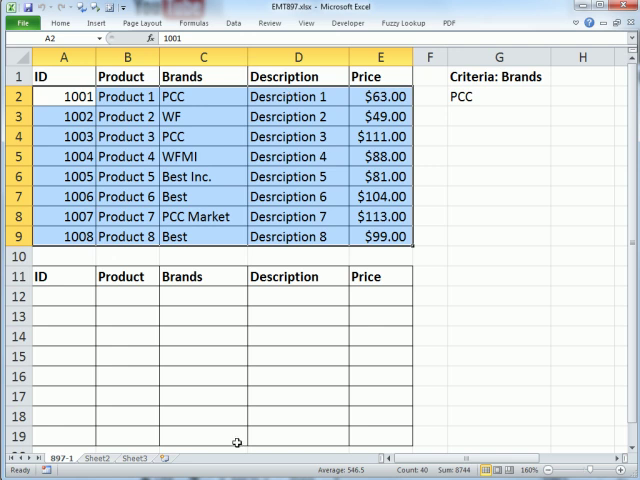
Step: Select the first data row and pick out the other rows whose Brands value is PCC
left_click(298, 156)
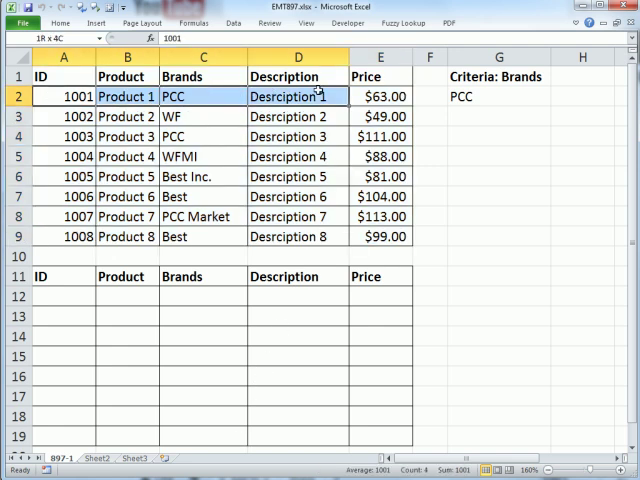
left_click(380, 96)
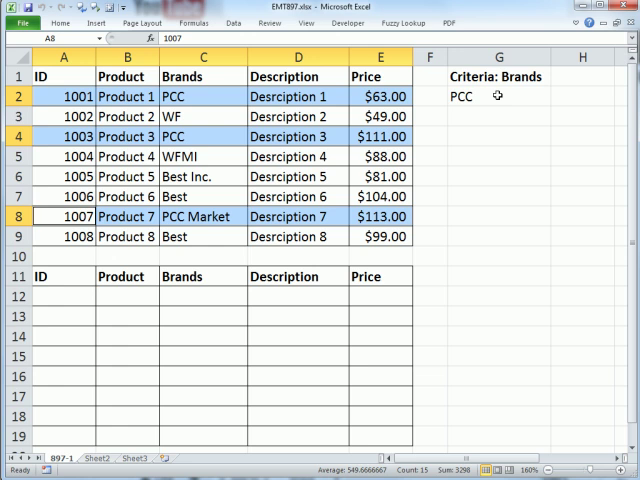
mouse_move(504, 105)
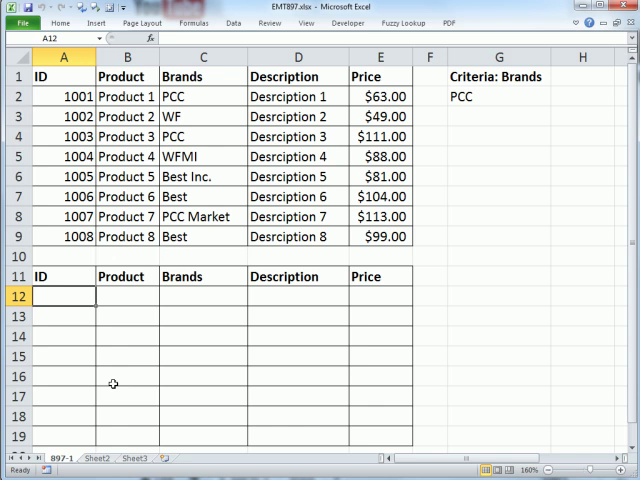
mouse_move(63, 296)
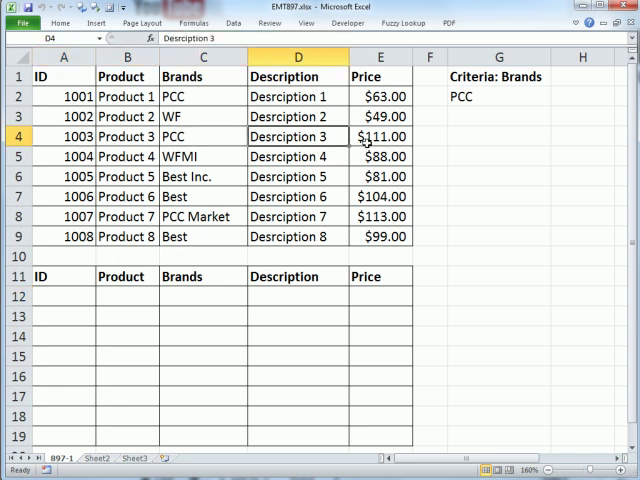
left_click(380, 136)
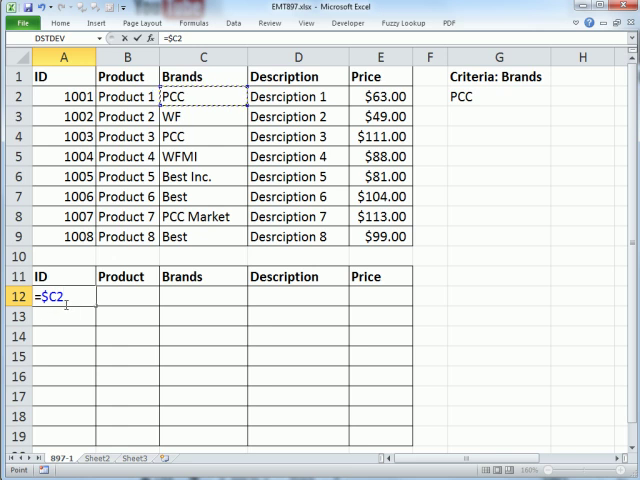
mouse_move(82, 365)
type("=G2")
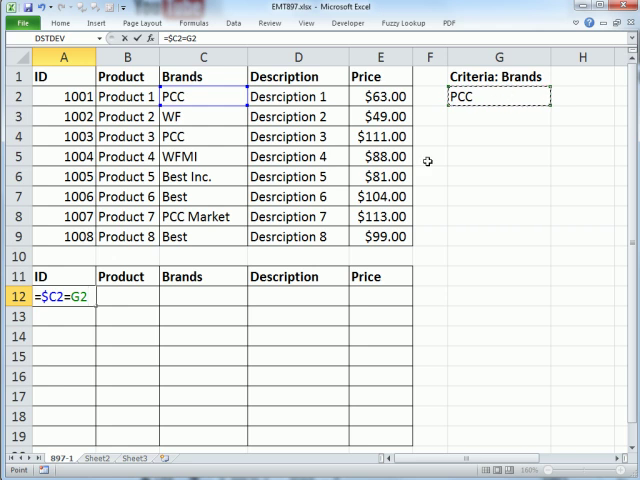
Step: Enter =$C2=$G$2 in A12 and fill it across to column E and down to row 19
key("f4")
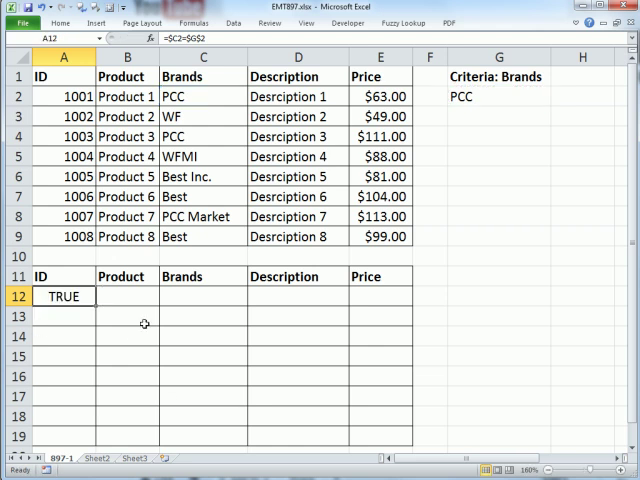
left_click_drag(63, 296, 380, 296)
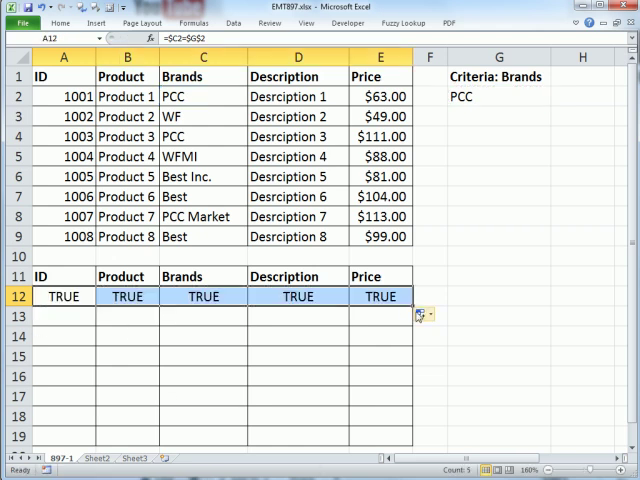
left_click_drag(421, 314, 421, 440)
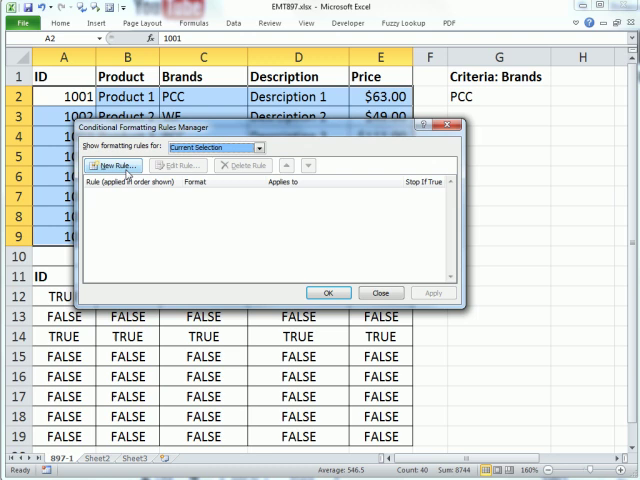
Step: Add a conditional formatting rule with formula =$C2=$G$2 and a red fill
left_click(114, 165)
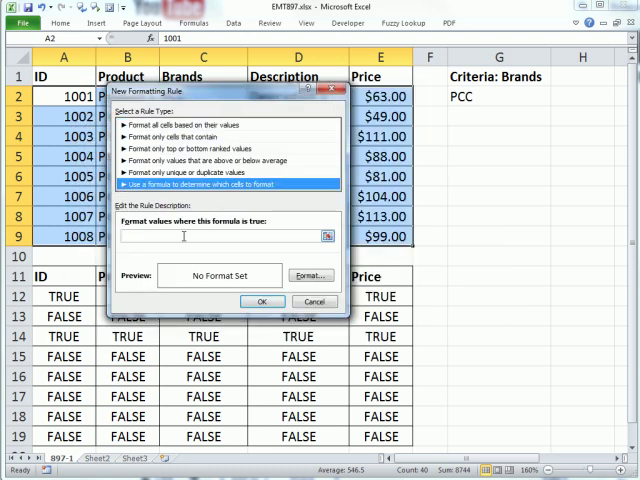
type("=$C2=$G$2")
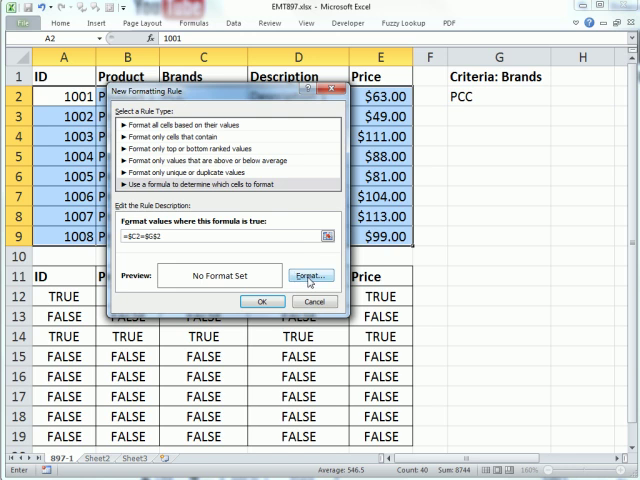
left_click(311, 275)
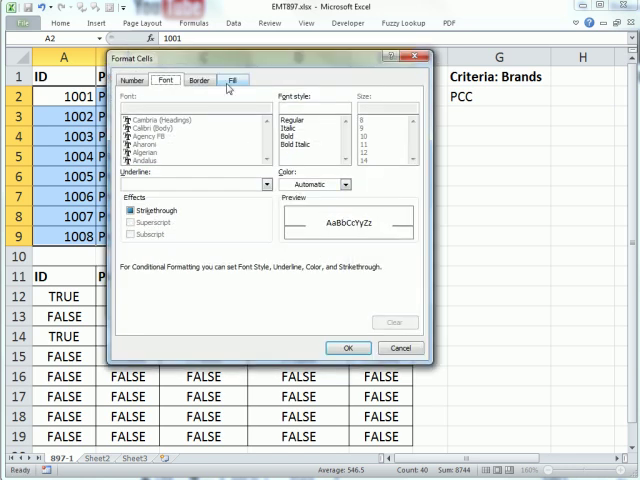
left_click(233, 80)
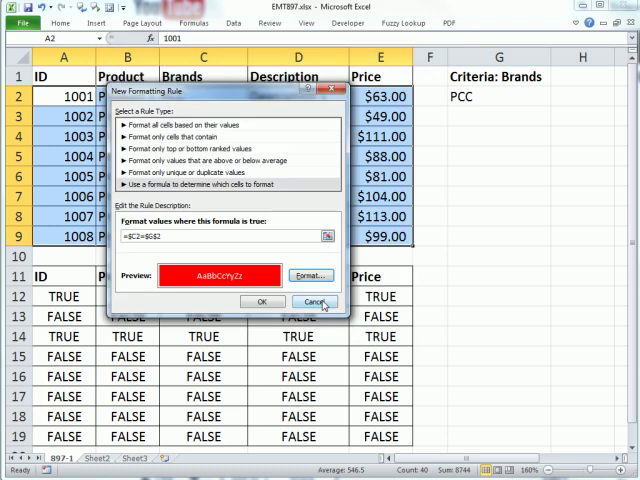
left_click(262, 301)
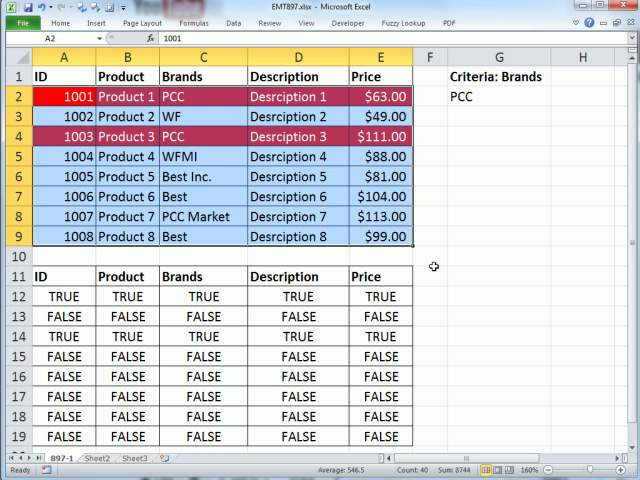
Step: Switch the G2 criterion to WF, then Best, then back to PCC to test the highlight
left_click(498, 96)
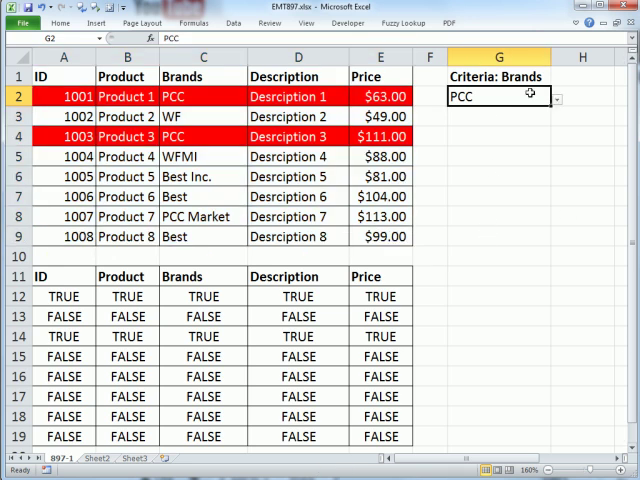
type("WF")
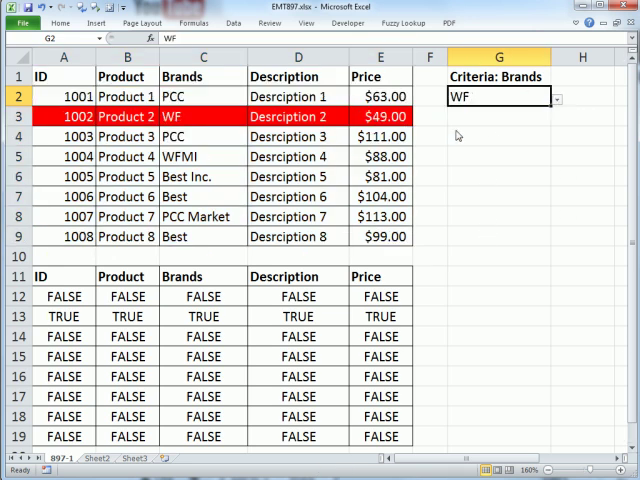
left_click(557, 97)
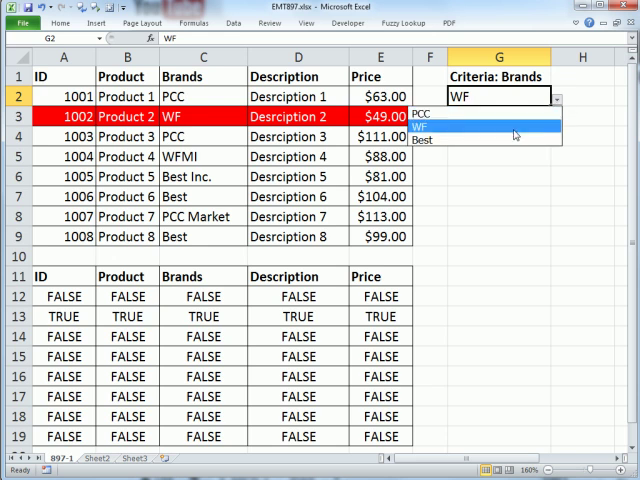
left_click(423, 140)
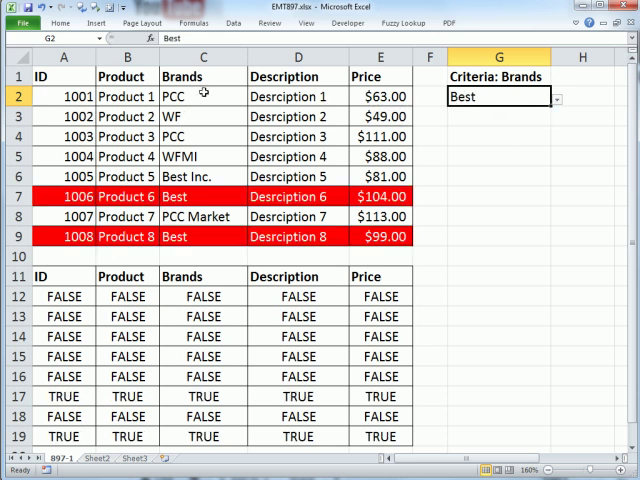
mouse_move(601, 96)
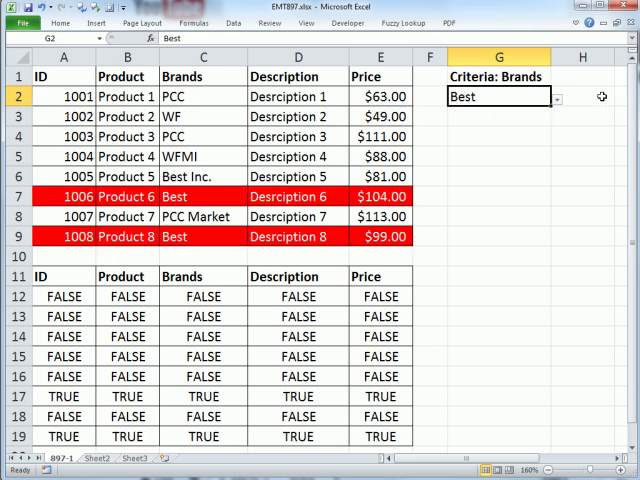
left_click(557, 97)
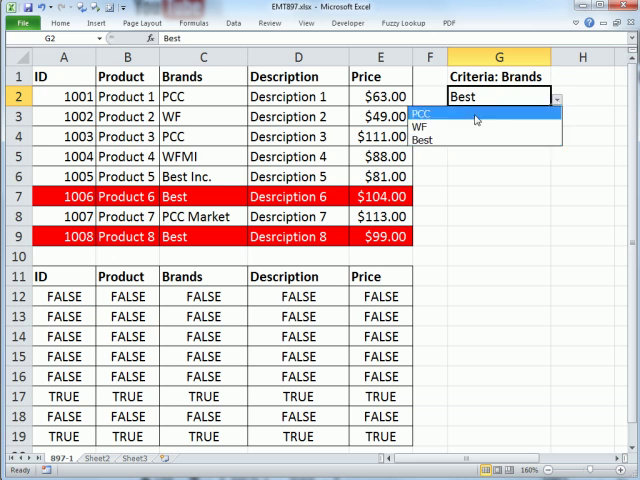
left_click(421, 112)
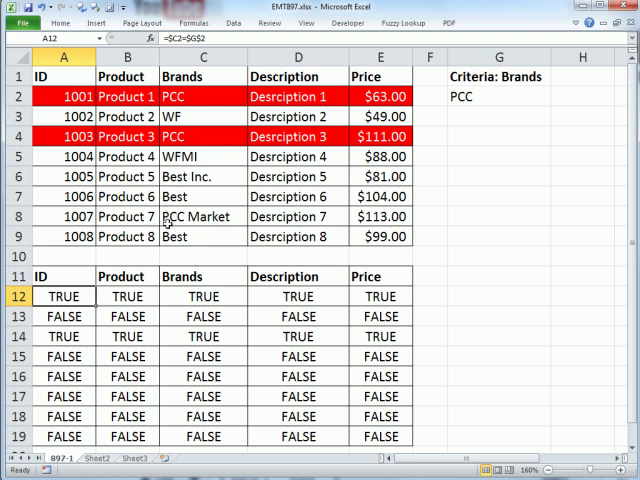
Step: Start replacing the A12 helper formula with a SEARCH formula
left_click(202, 216)
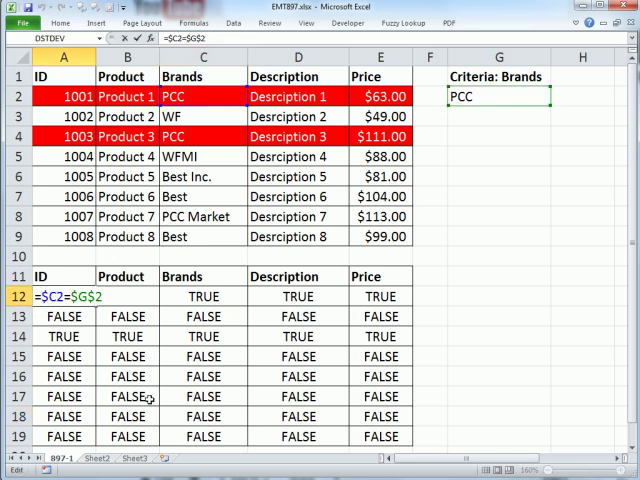
type("se")
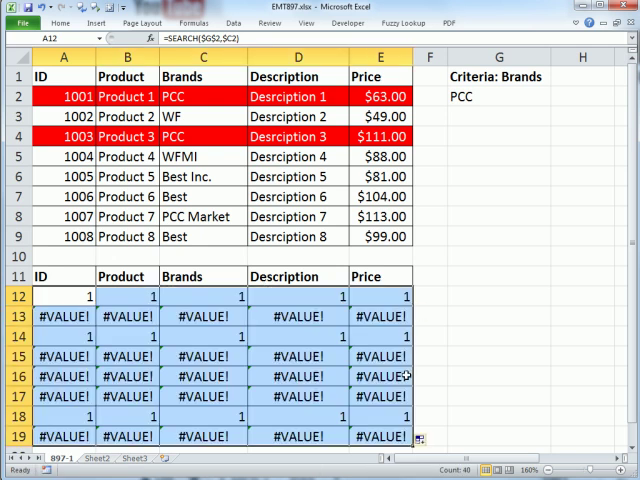
mouse_move(132, 355)
type("TT ")
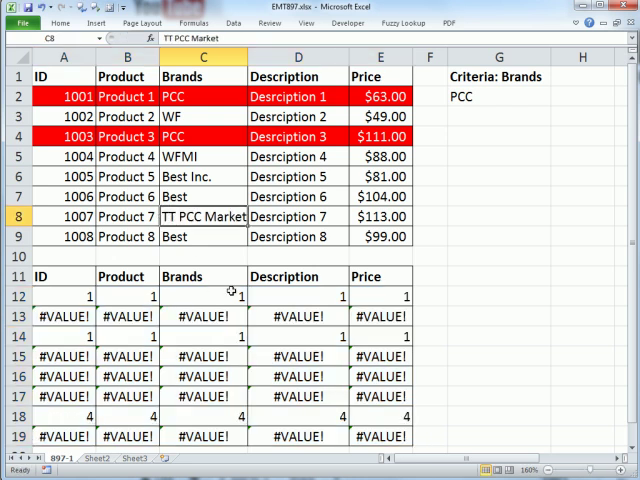
Step: Wrap the A12 SEARCH formula in ISNUMBER and fill it down the helper grid
left_click(63, 296)
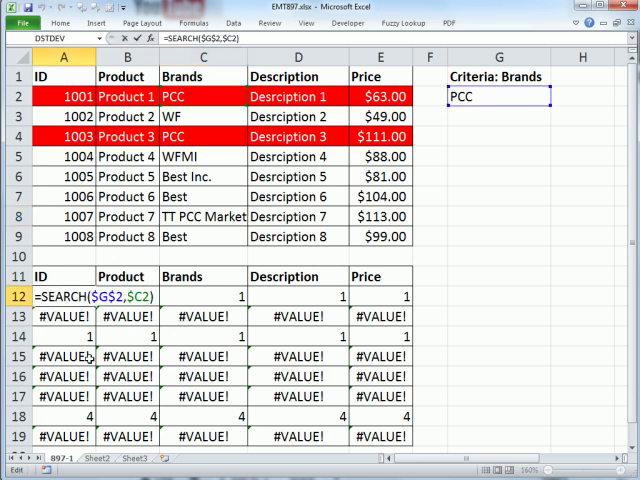
type("isnu")
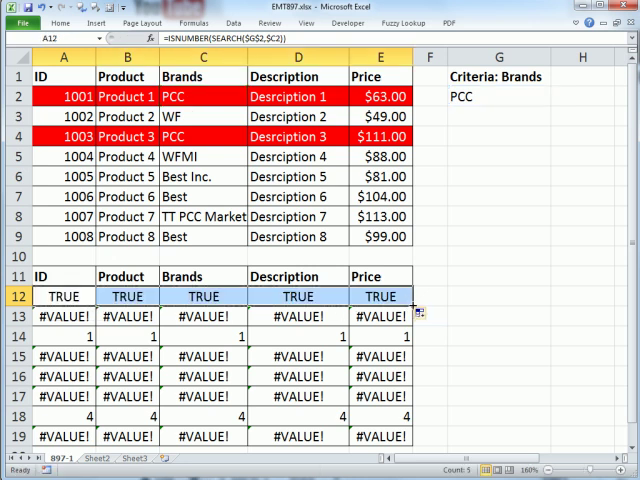
double_click(63, 296)
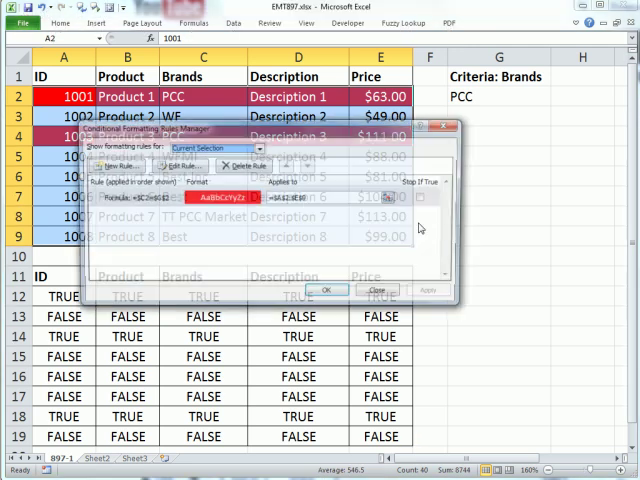
Step: Change the red highlight rule formula to =ISNUMBER(SEARCH($G$2,$C2))
left_click(171, 165)
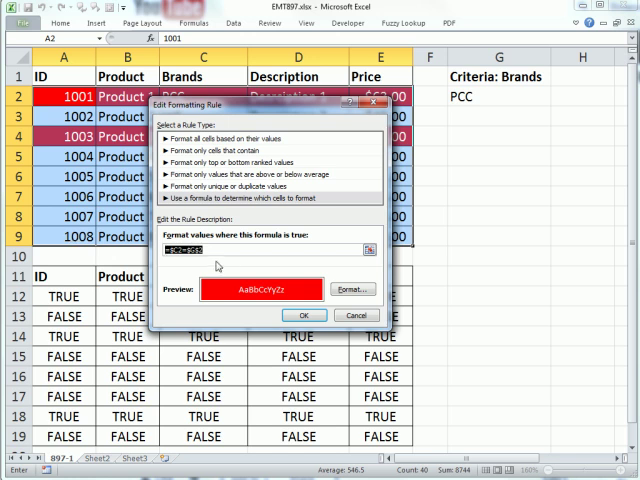
type("=ISNUMBER(SEARCH($G$2,$C2))")
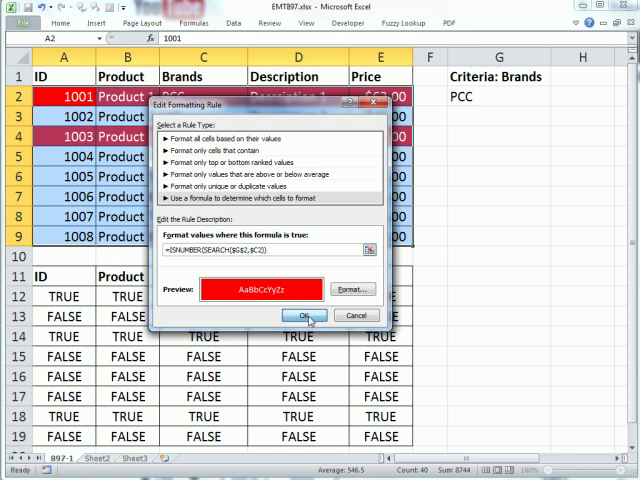
left_click(291, 315)
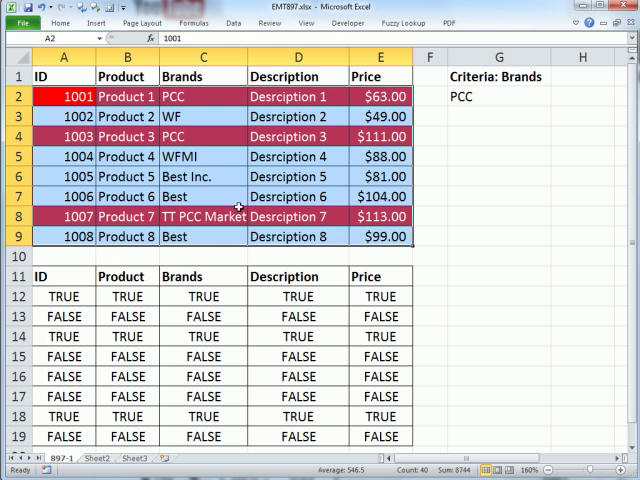
Step: Set the G2 criterion to Best from its dropdown list
left_click(498, 96)
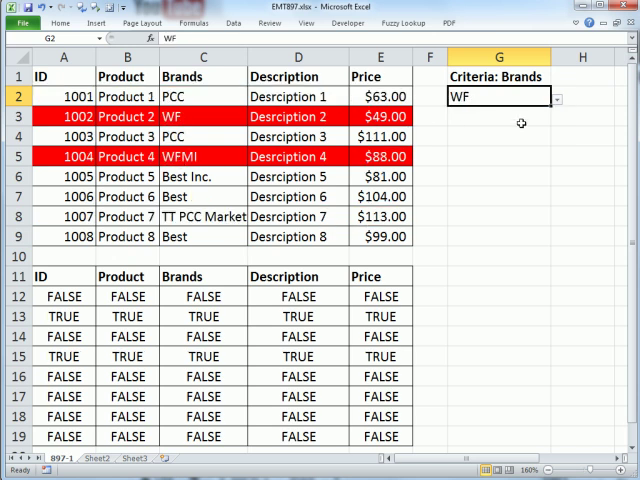
left_click(557, 97)
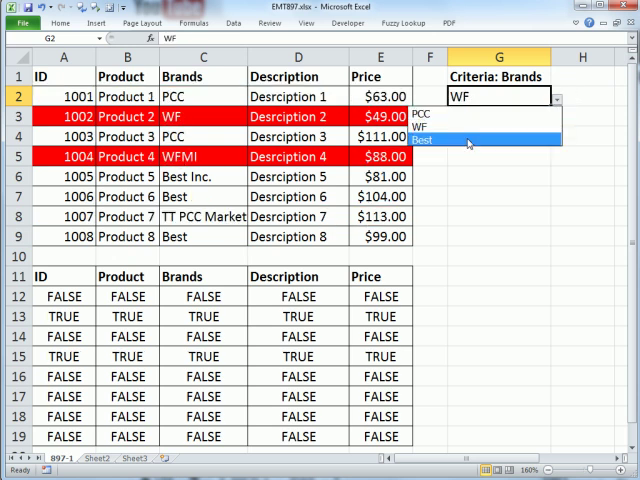
left_click(422, 140)
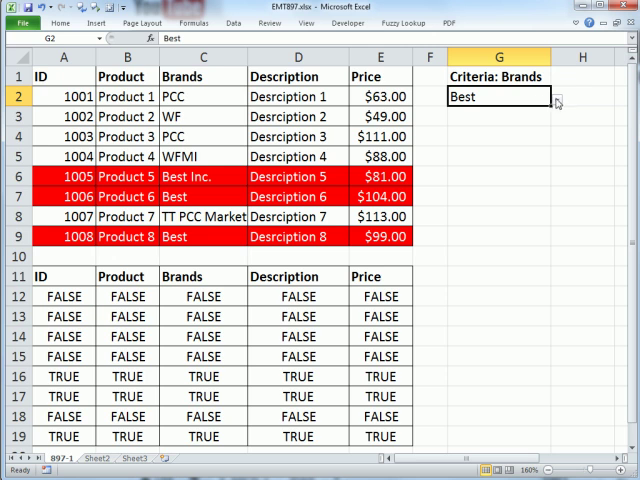